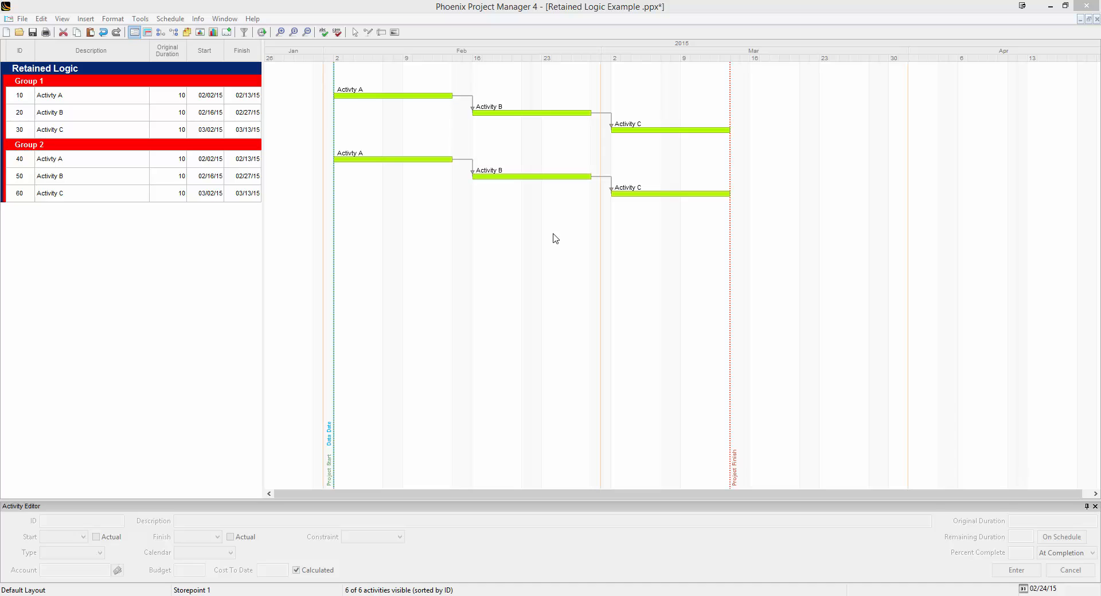
# - Review Scheduling Options with Status on Current and Retained Logic as the method
pyautogui.click(169, 18)
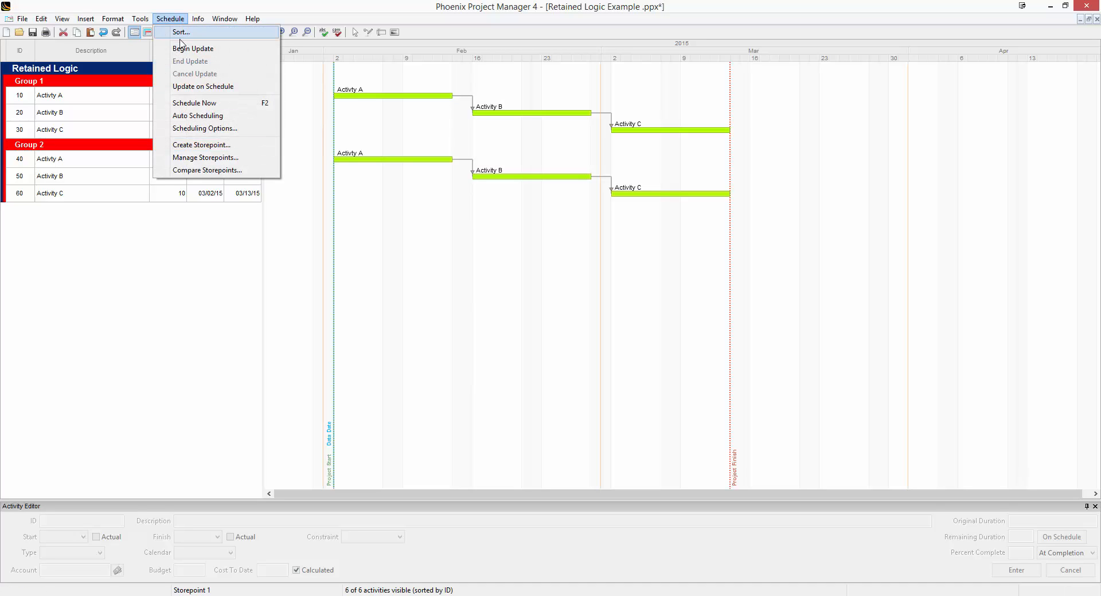
pyautogui.click(204, 127)
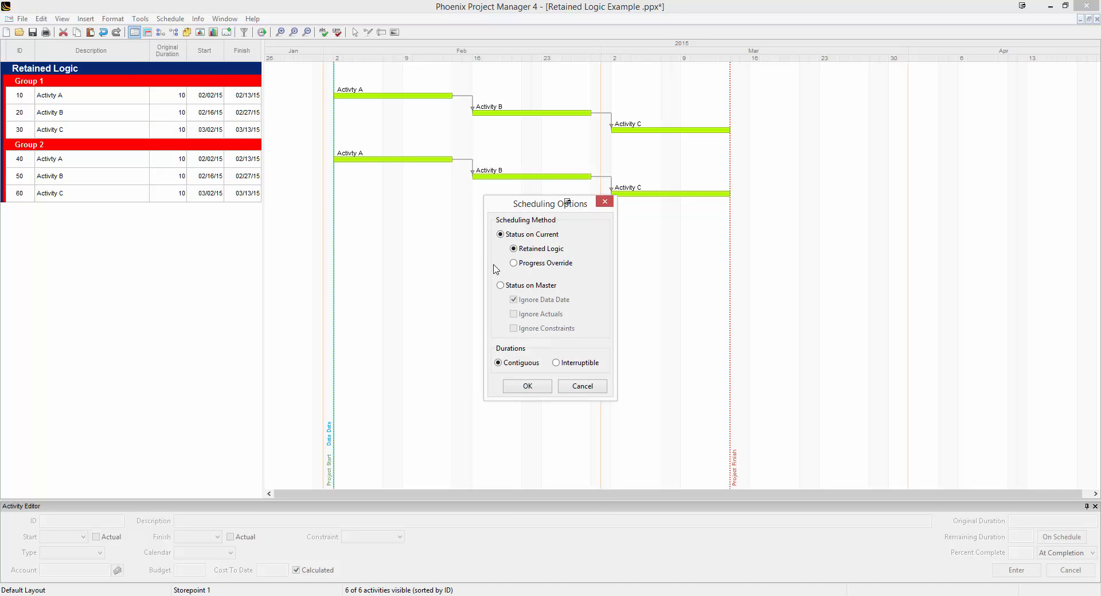
pyautogui.moveTo(544, 263)
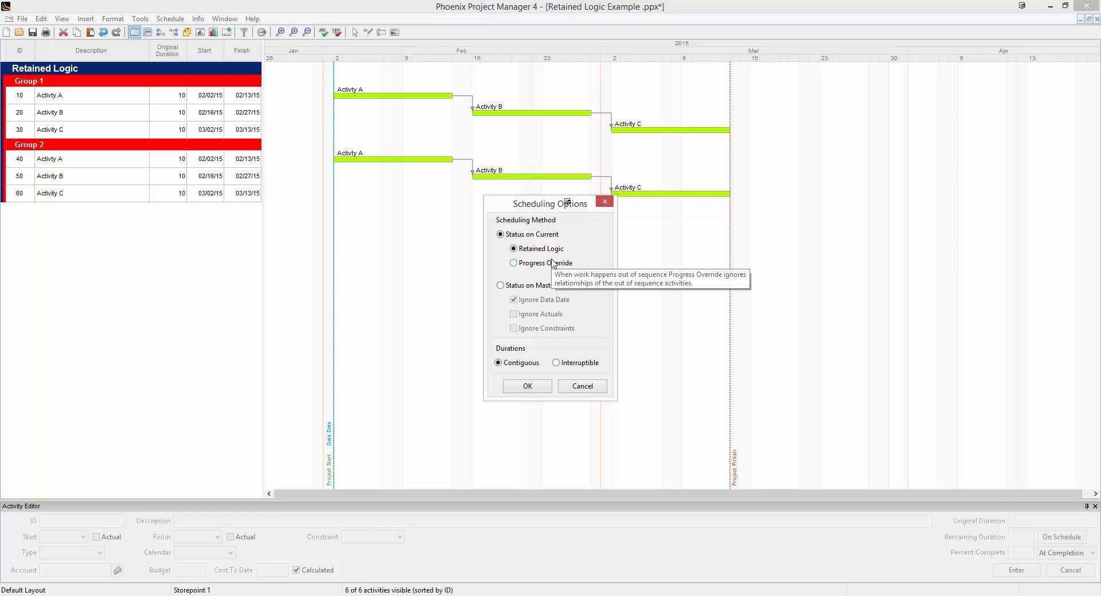
pyautogui.click(514, 249)
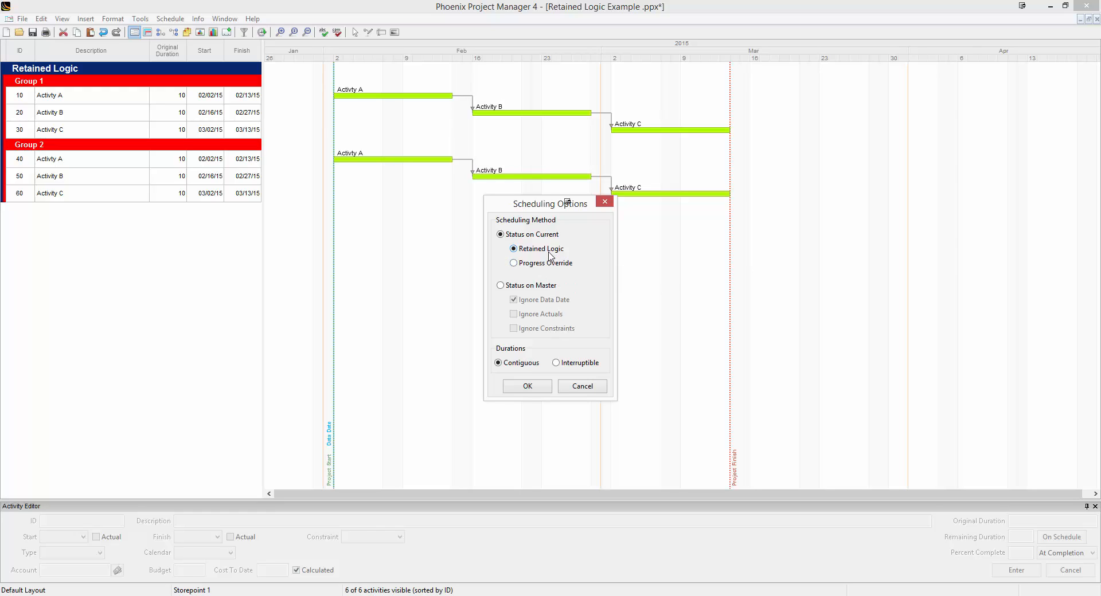
pyautogui.moveTo(540, 262)
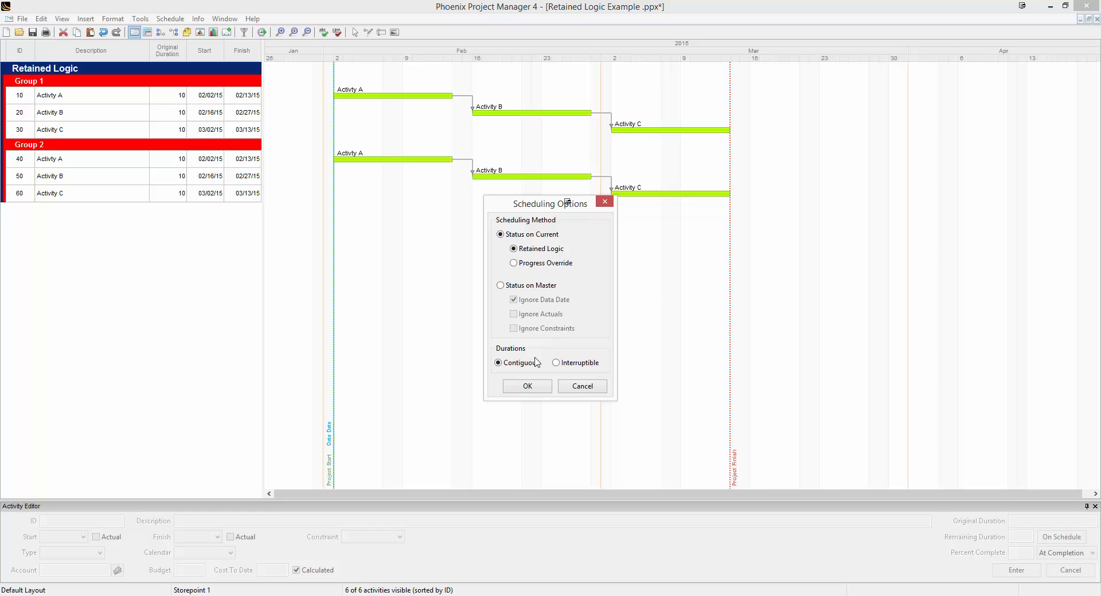
# - Close Scheduling Options keeping Retained Logic as the scheduling method
pyautogui.click(528, 387)
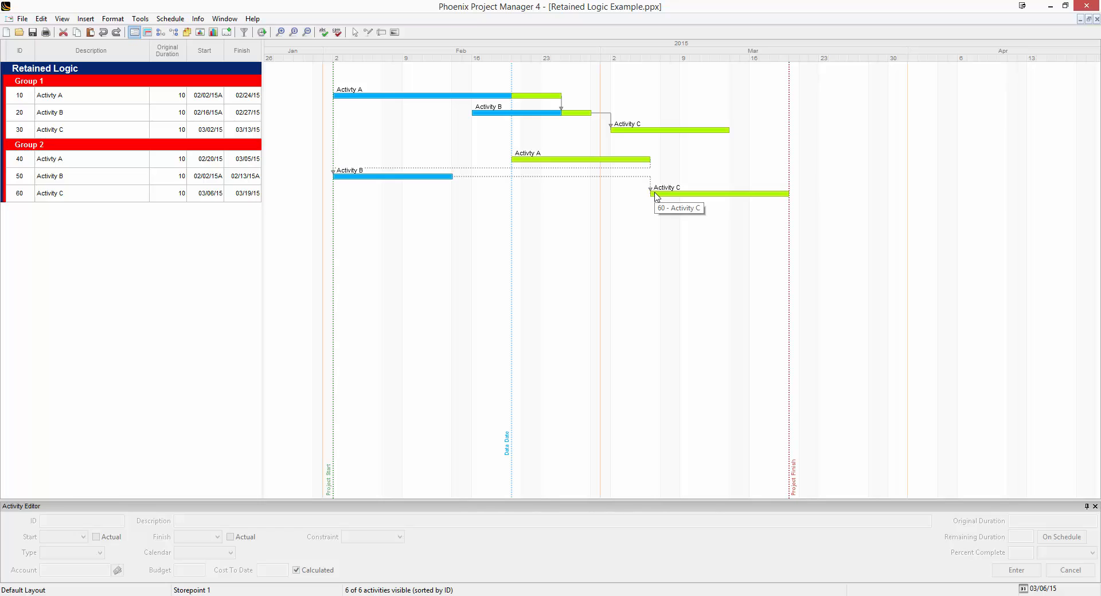
pyautogui.moveTo(658, 194)
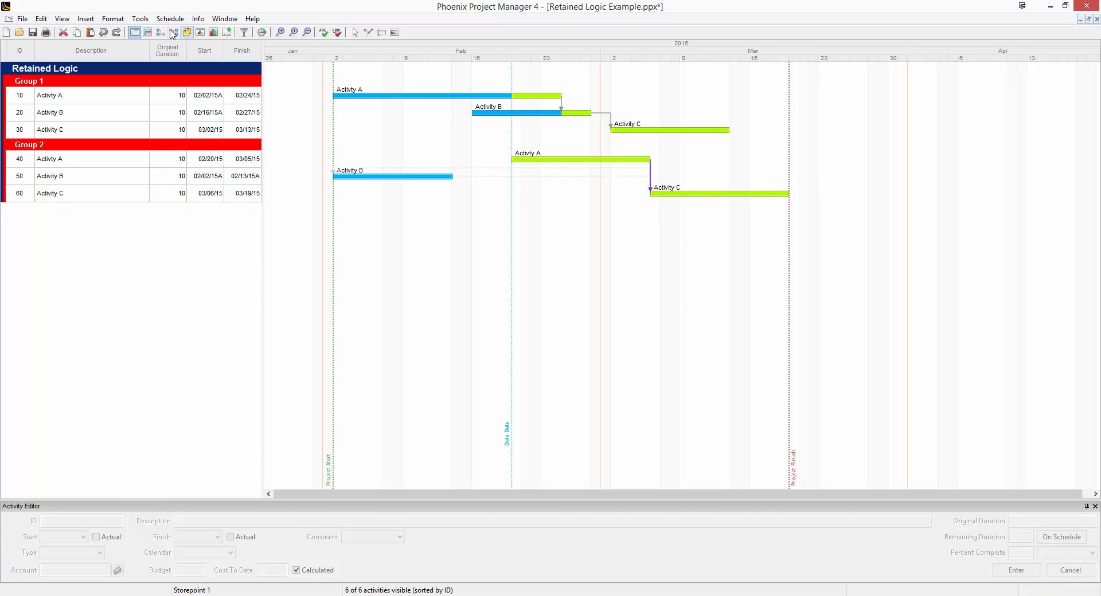
# - Inspect Activity C's predecessors, then switch the scheduling method to Progress Override and confirm
pyautogui.click(162, 32)
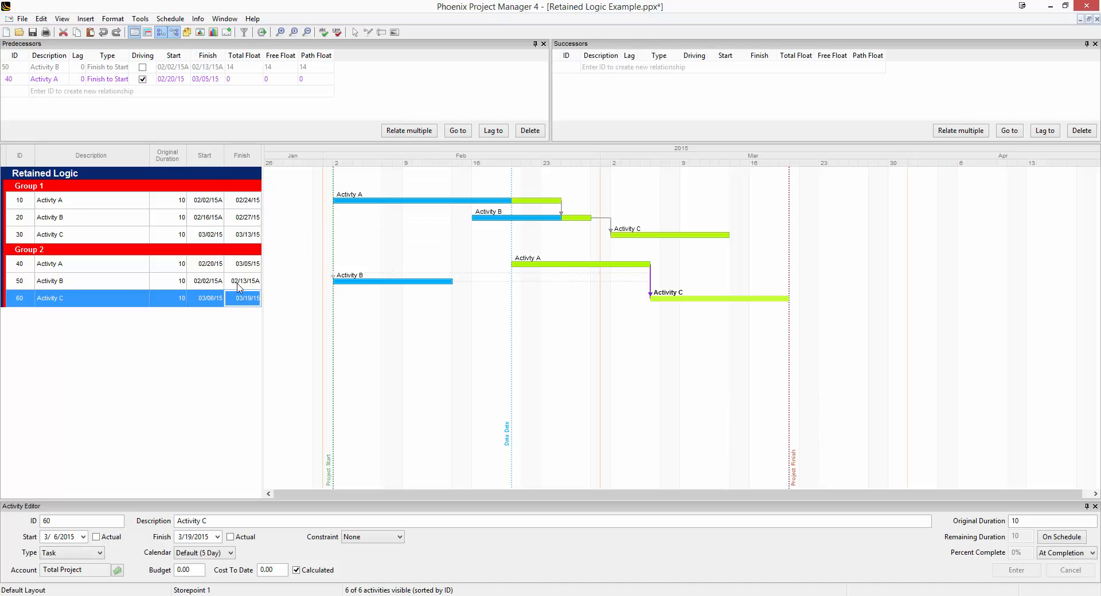
pyautogui.moveTo(99, 86)
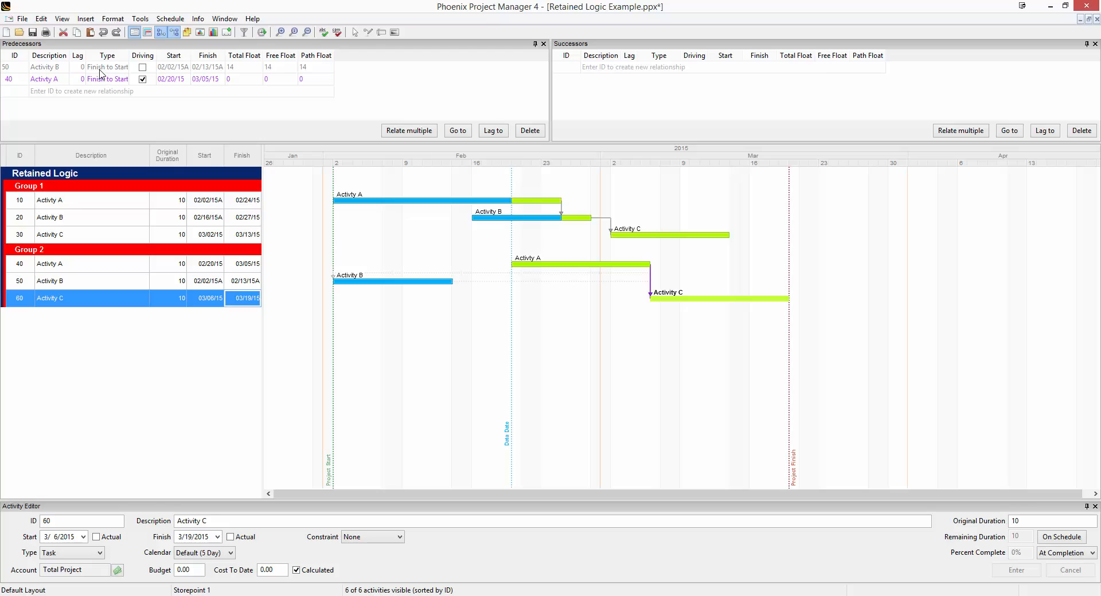
pyautogui.moveTo(58, 73)
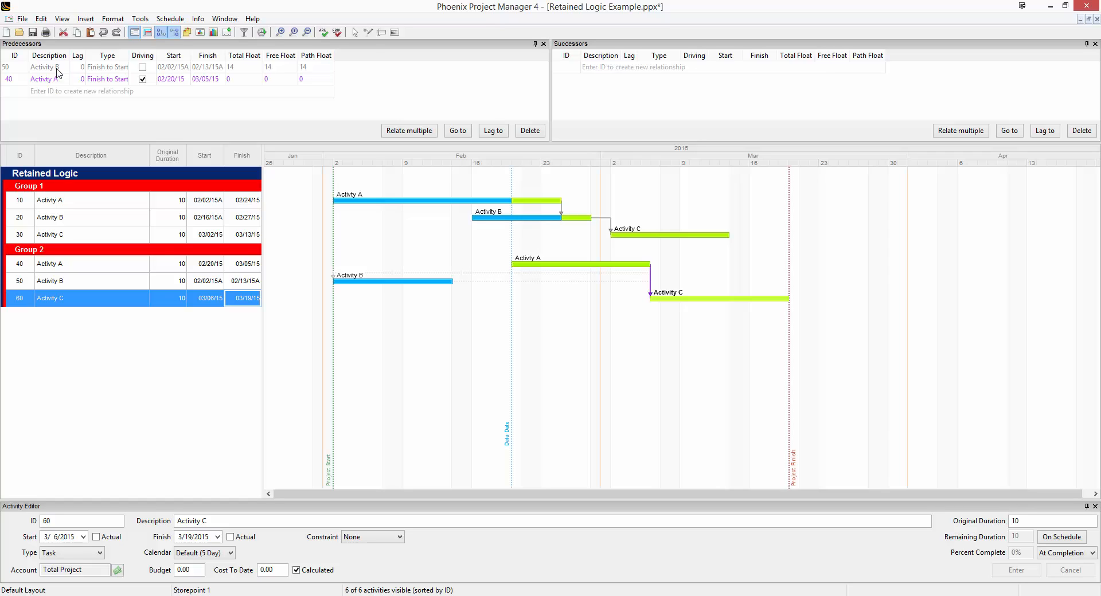
pyautogui.moveTo(58, 87)
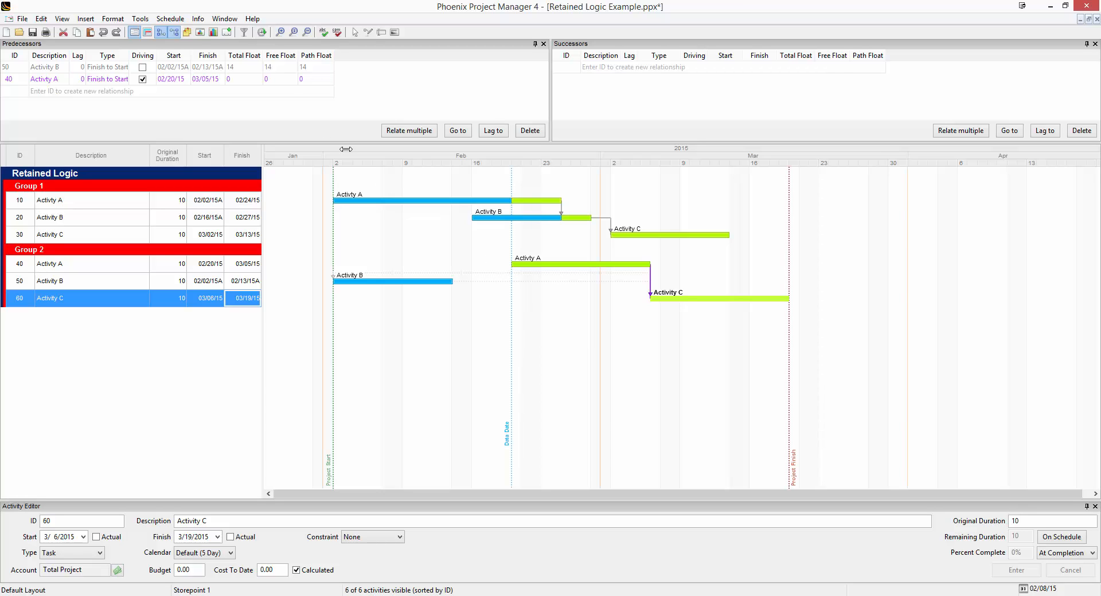
pyautogui.click(170, 18)
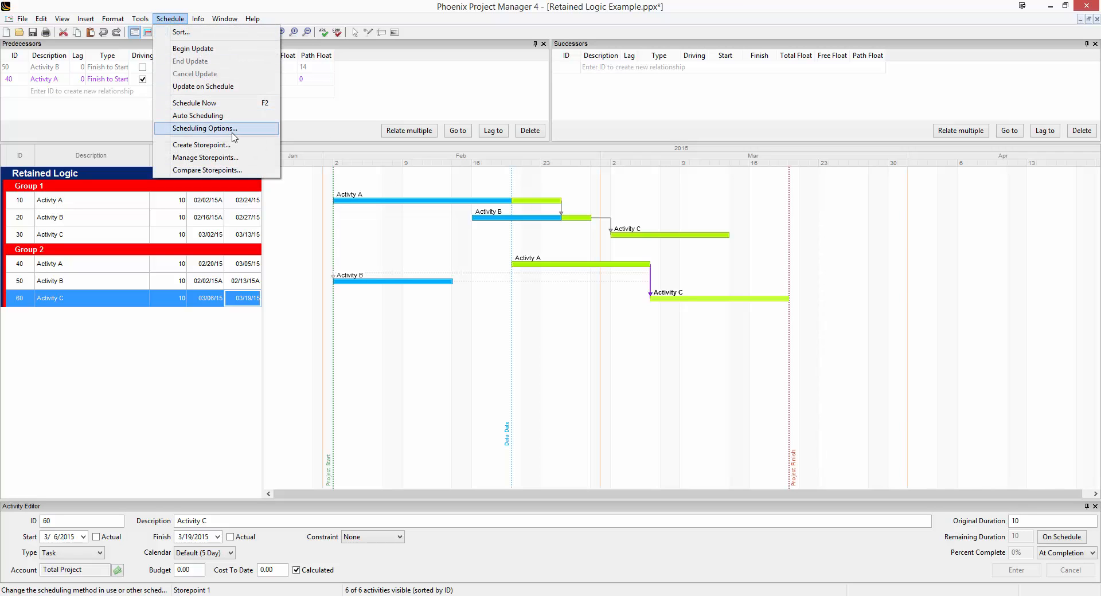
pyautogui.click(204, 127)
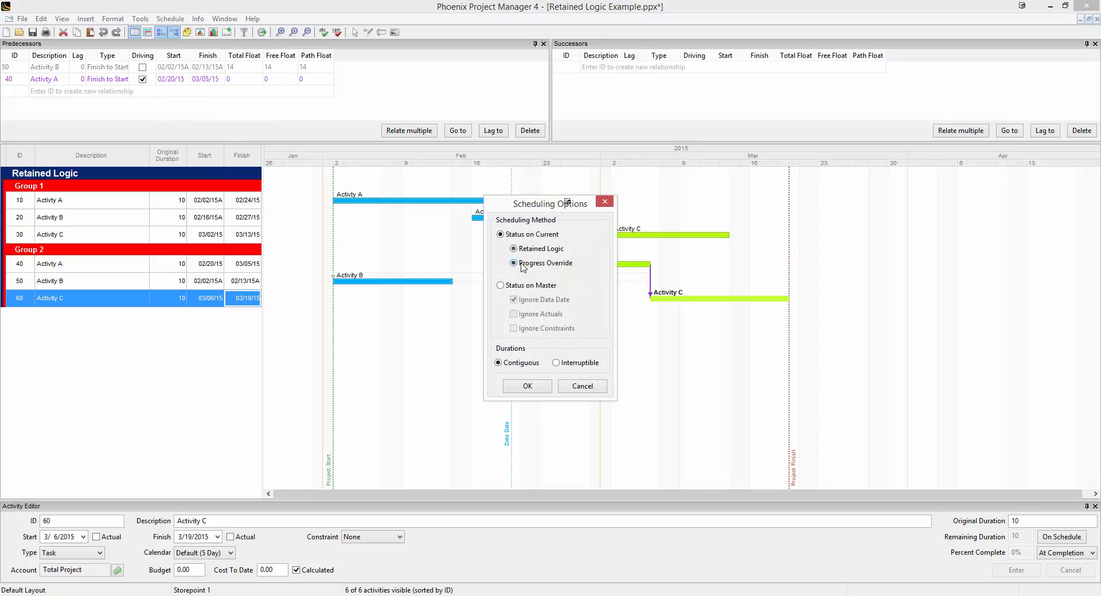
pyautogui.click(513, 262)
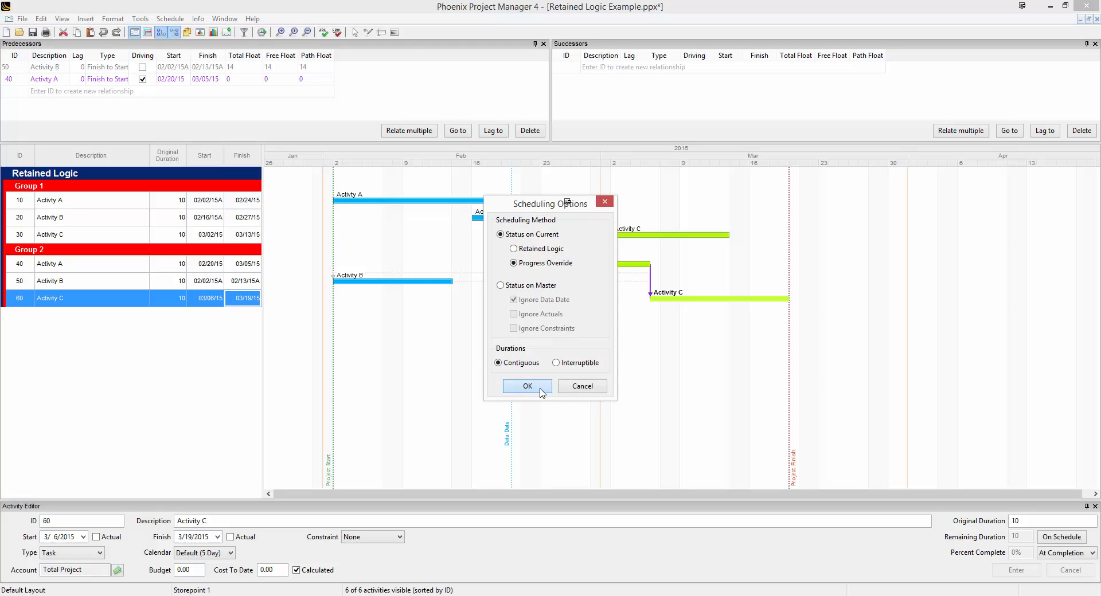
pyautogui.click(527, 387)
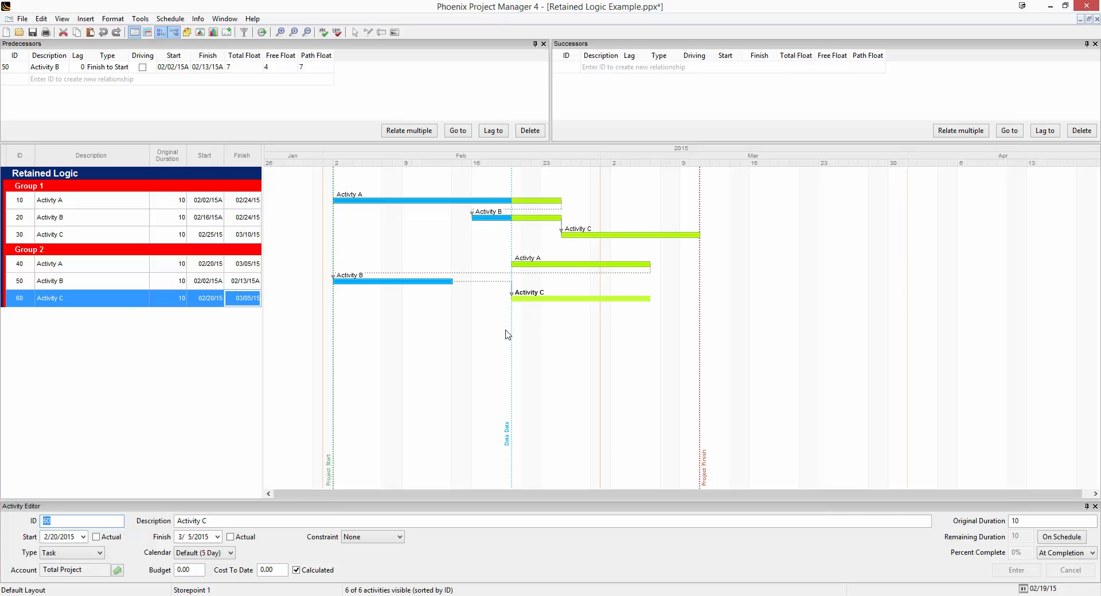
pyautogui.moveTo(516, 227)
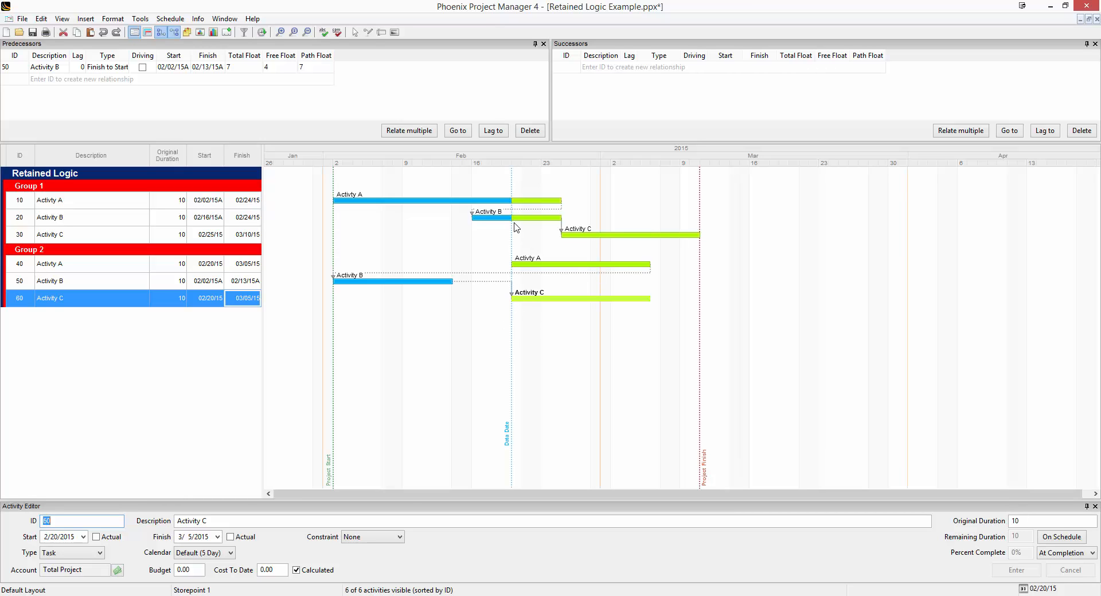